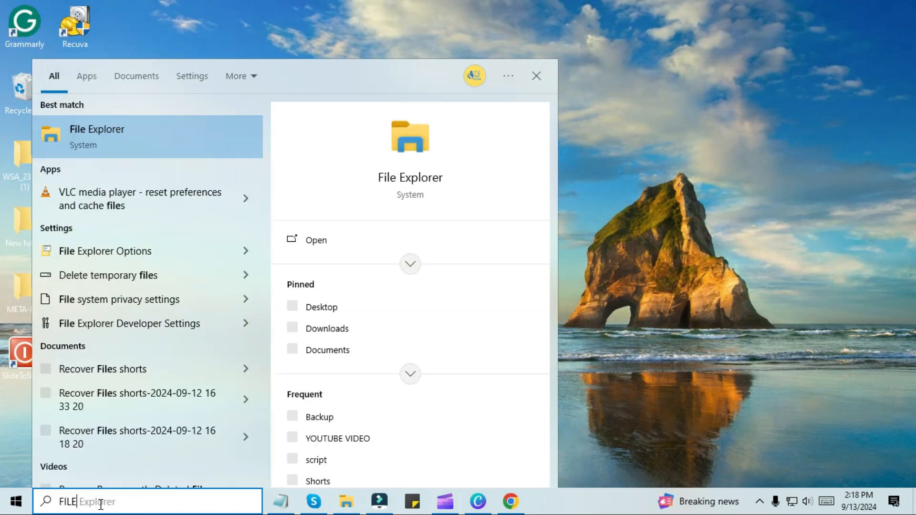
# Open This PC in File Explorer, showing Local Disk (C:) with 60.3 GB free, then type into Run
pyautogui.click(97, 135)
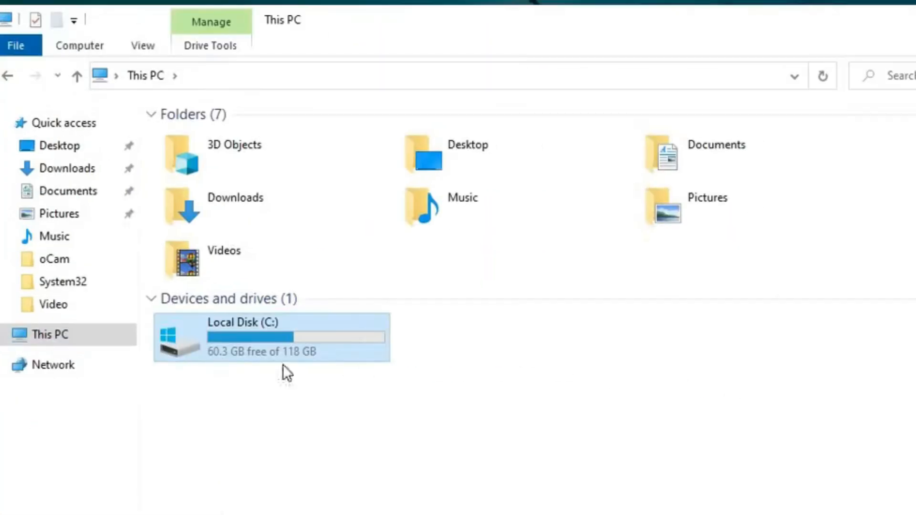
pyautogui.moveTo(254, 353)
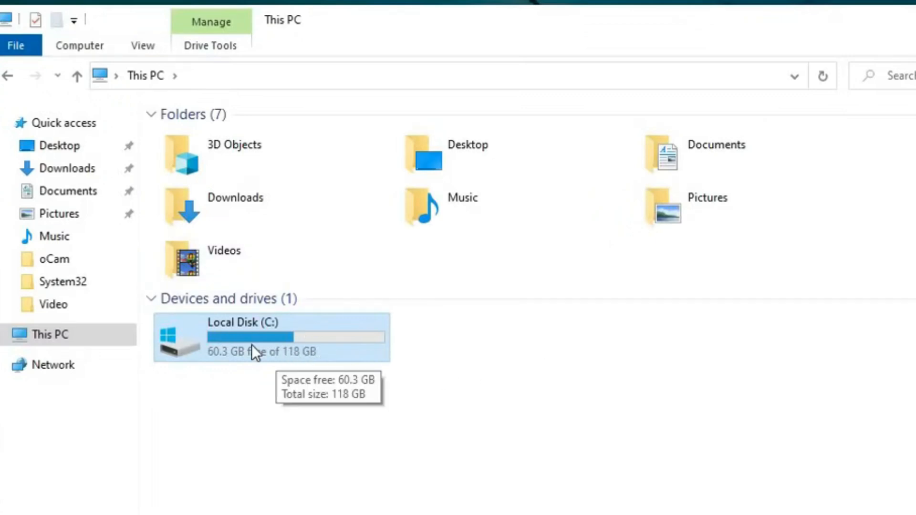
pyautogui.moveTo(238, 365)
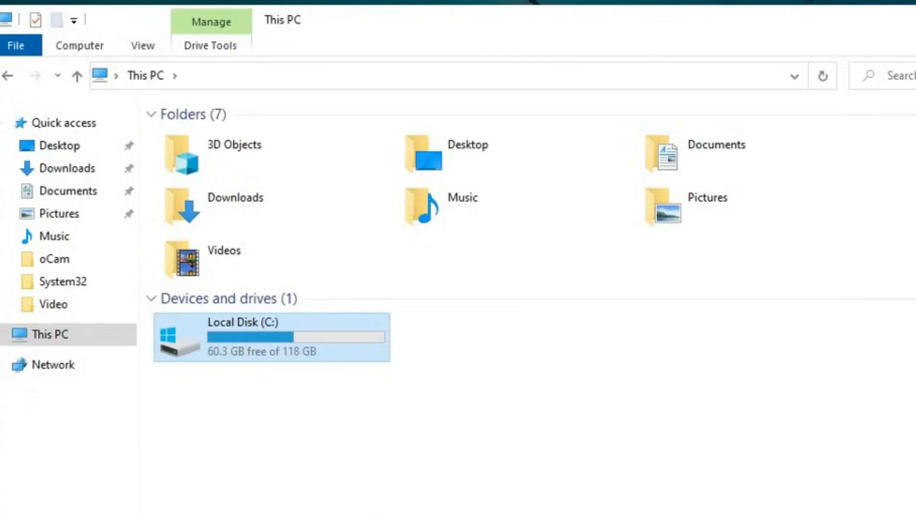
pyautogui.write('RUN')
pyautogui.write('diskmgm')
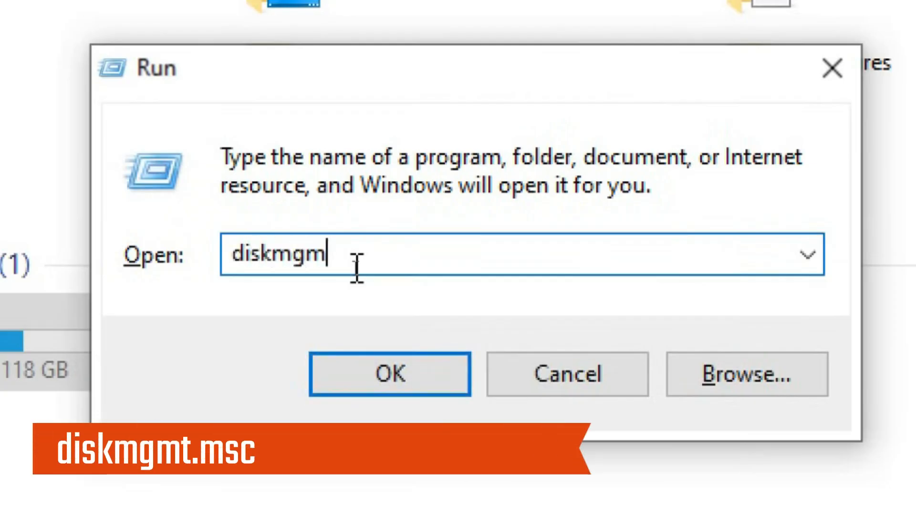
# Run diskmgmt.msc to launch the Disk Management console
pyautogui.write('.msc')
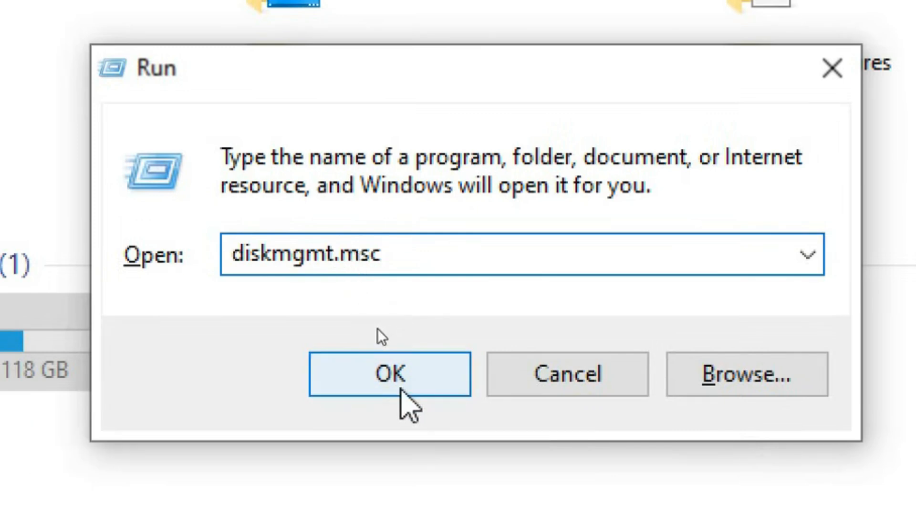
pyautogui.click(390, 374)
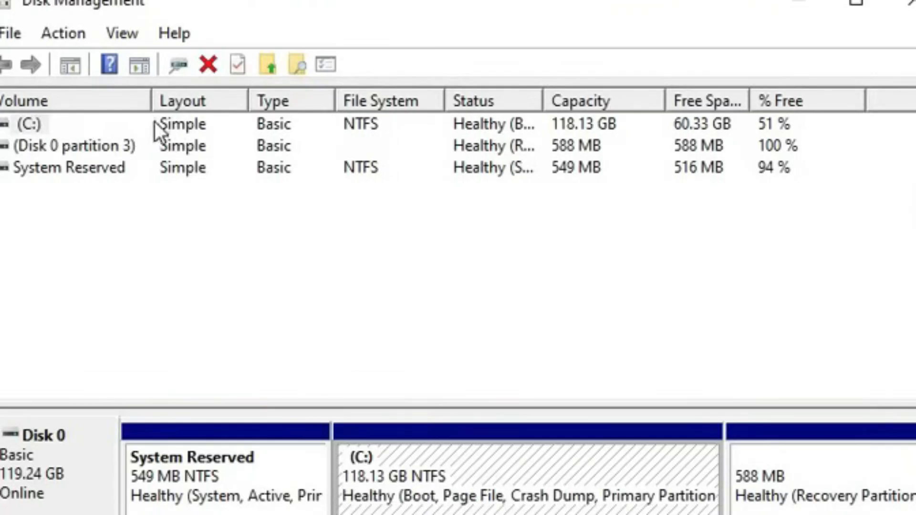
pyautogui.moveTo(122, 178)
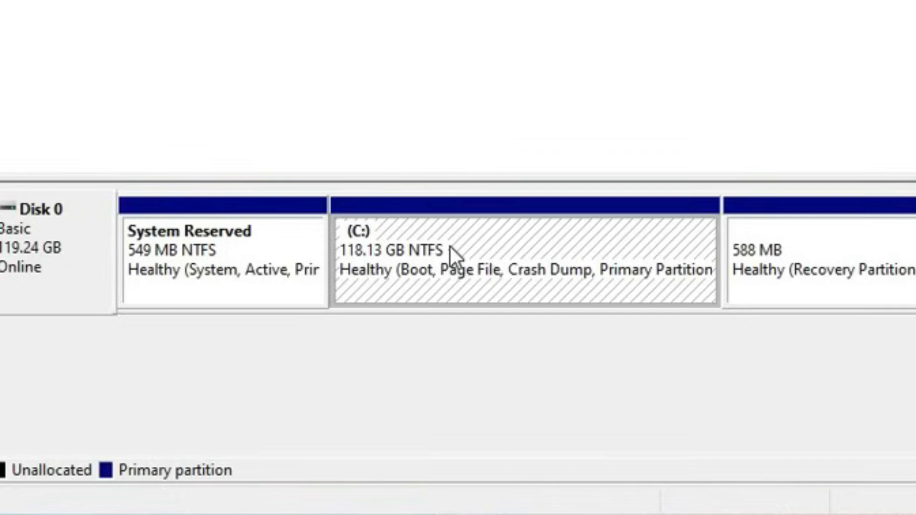
# Open Shrink Volume for the C: partition, which offers up to 59702 MB
pyautogui.rightClick(454, 257)
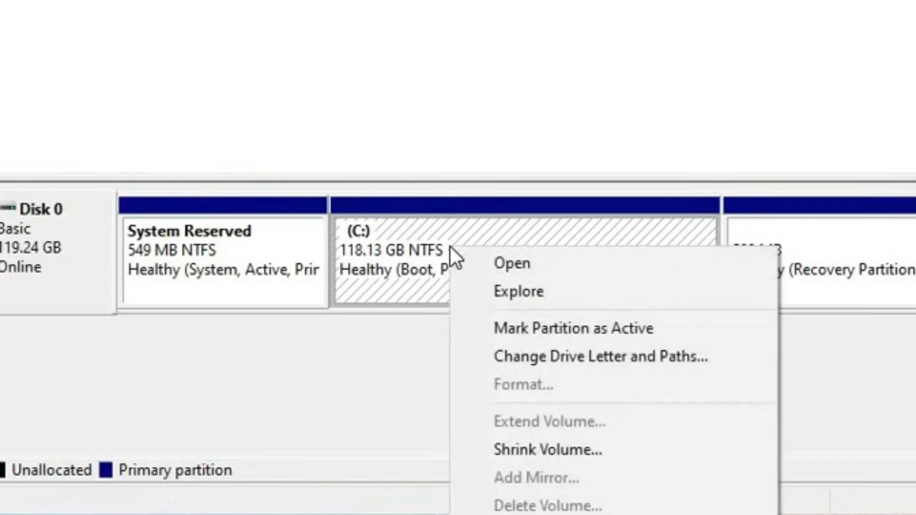
pyautogui.click(547, 449)
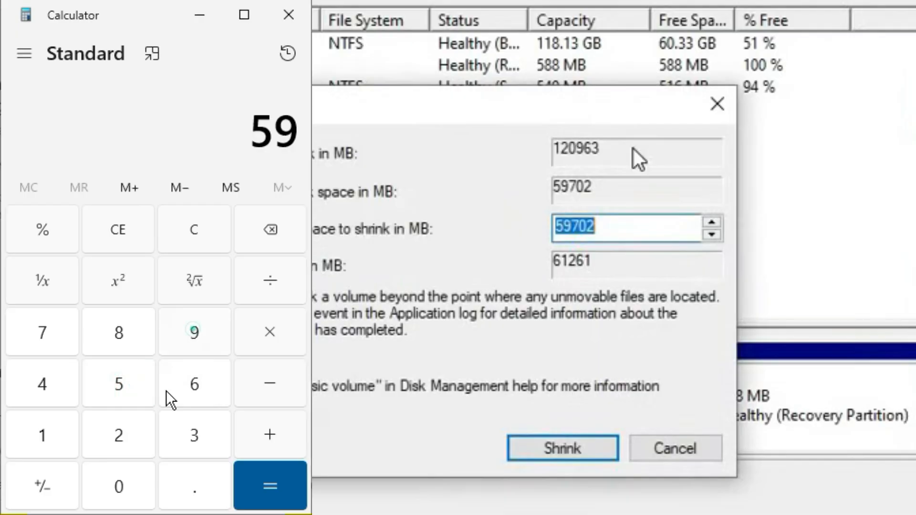
# Compute 59000 ÷ 1024 and 1024 × 5 in Calculator
pyautogui.click(270, 280)
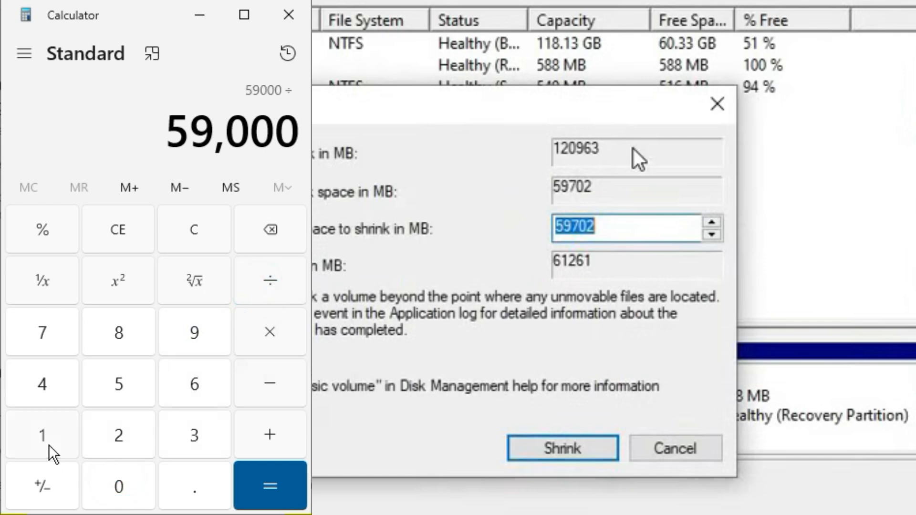
pyautogui.click(269, 486)
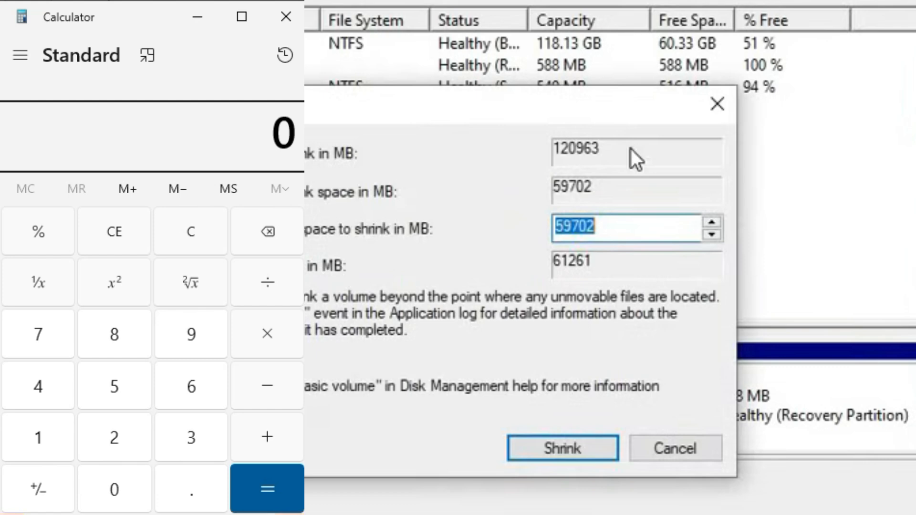
pyautogui.click(267, 335)
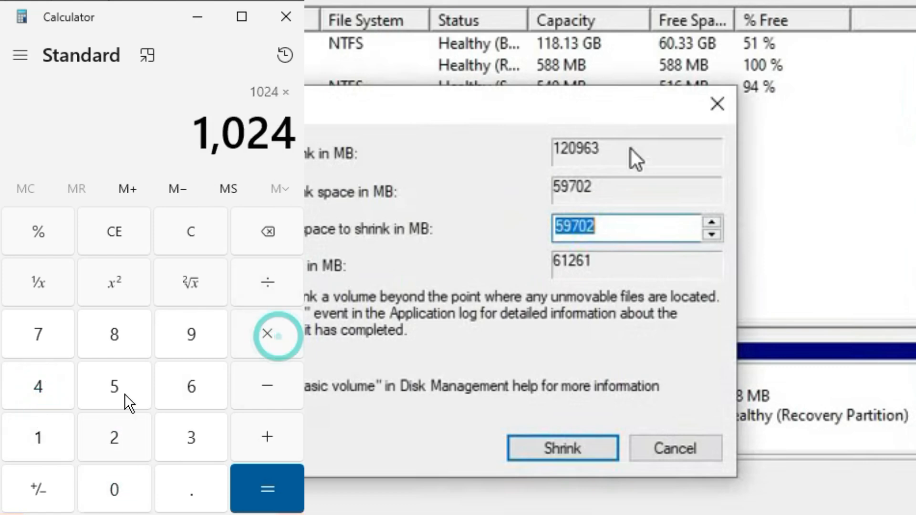
pyautogui.click(266, 490)
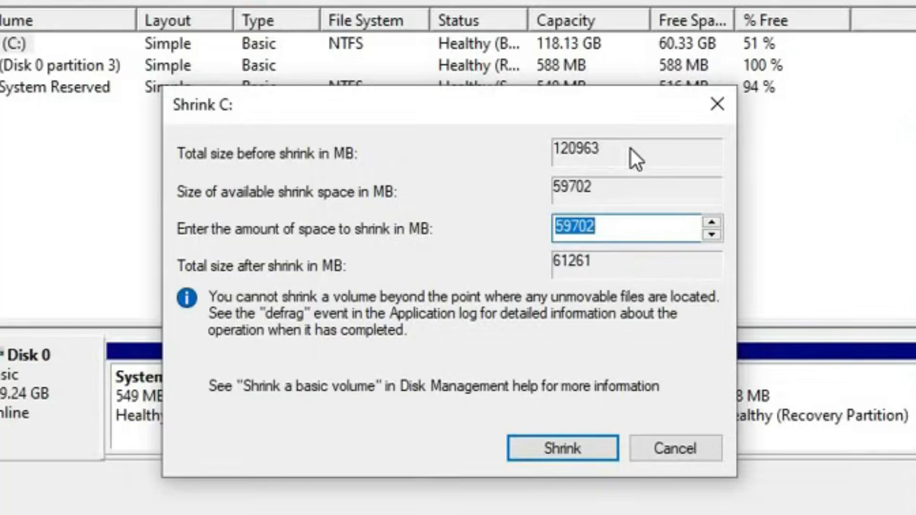
pyautogui.moveTo(319, 255)
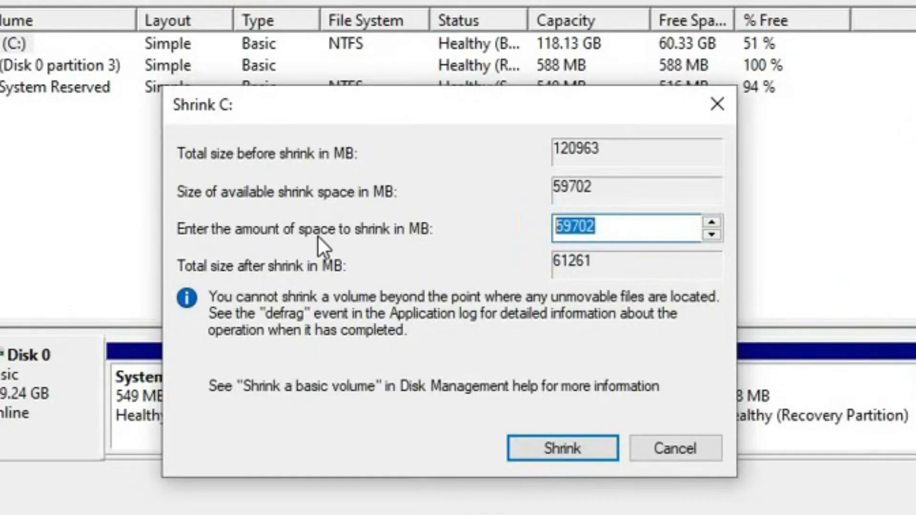
# Enter 5000 MB as the C: shrink amount and apply the shrink
pyautogui.write('5000')
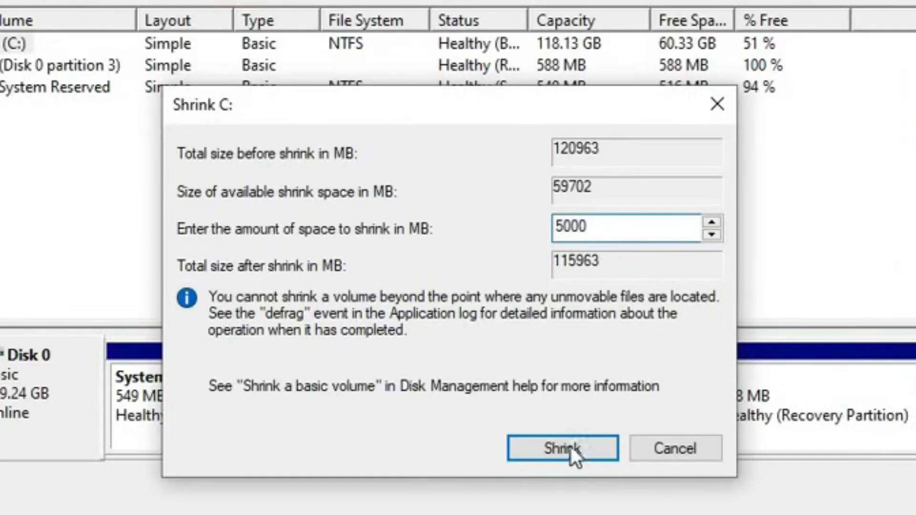
pyautogui.click(561, 449)
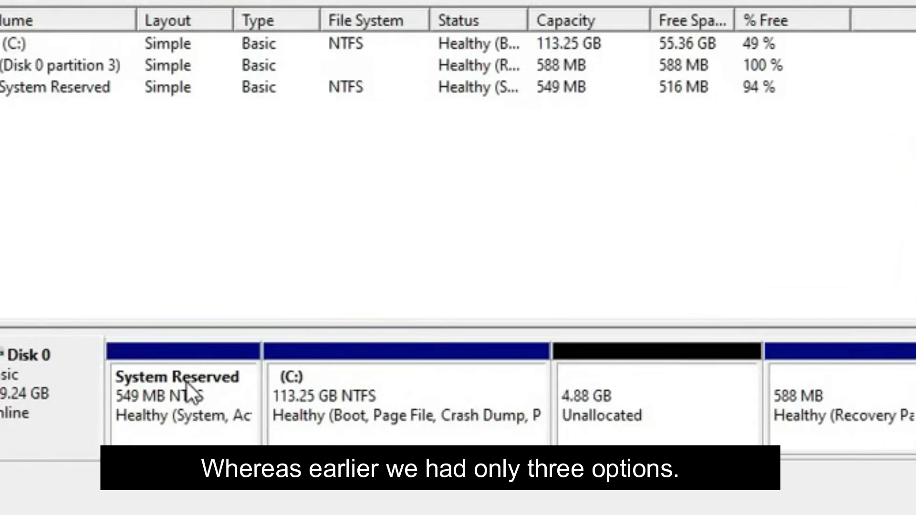
pyautogui.moveTo(706, 419)
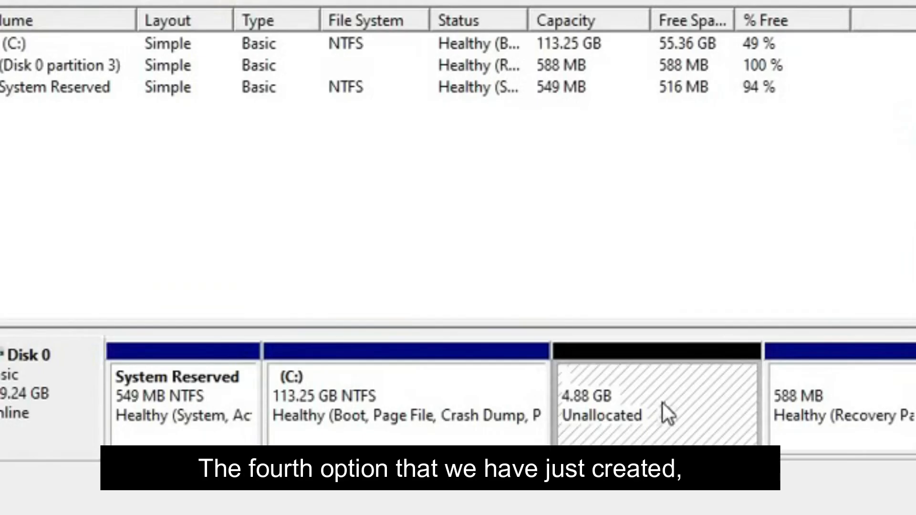
pyautogui.moveTo(597, 398)
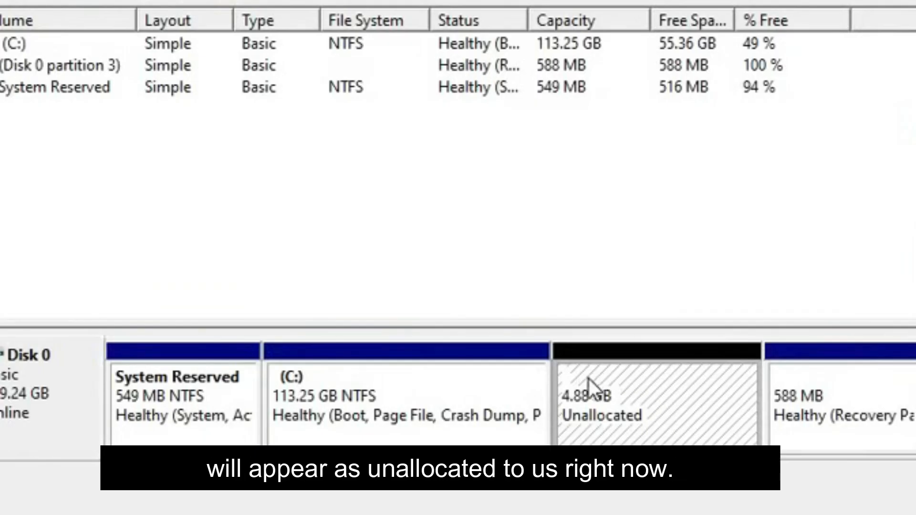
pyautogui.moveTo(655, 411)
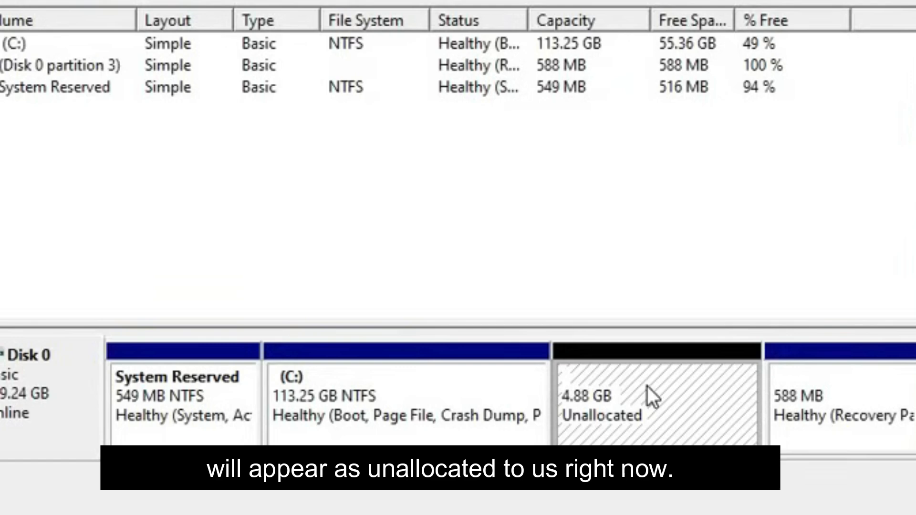
# Create a simple volume on the 4.88 GB unallocated space, formatted NTFS, labelled New Volume
pyautogui.rightClick(651, 396)
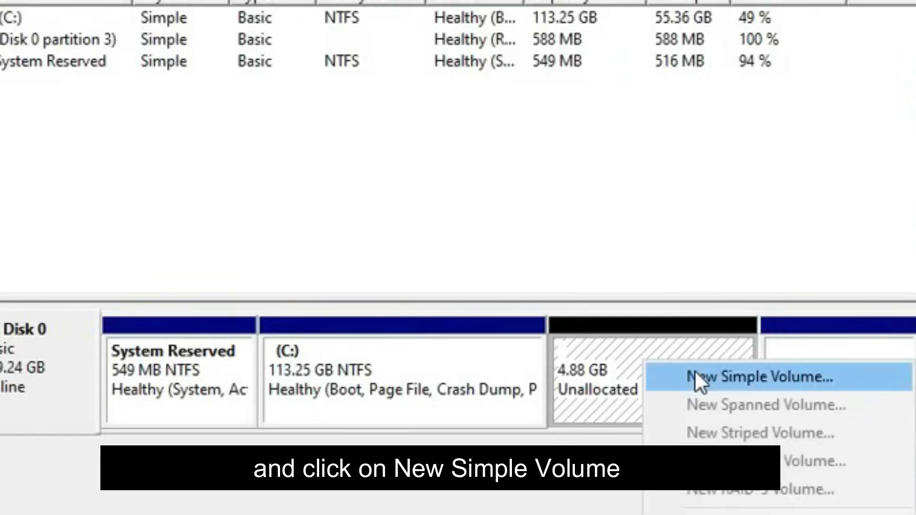
pyautogui.click(762, 376)
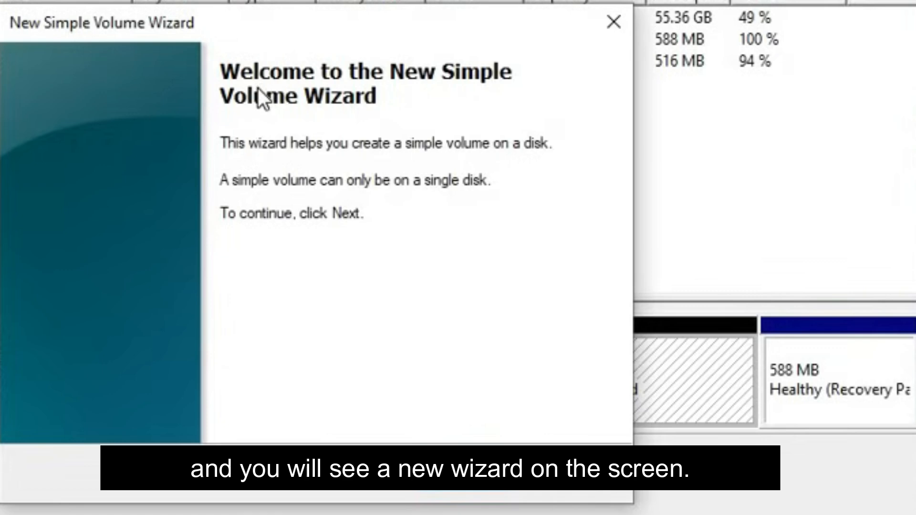
pyautogui.moveTo(341, 178)
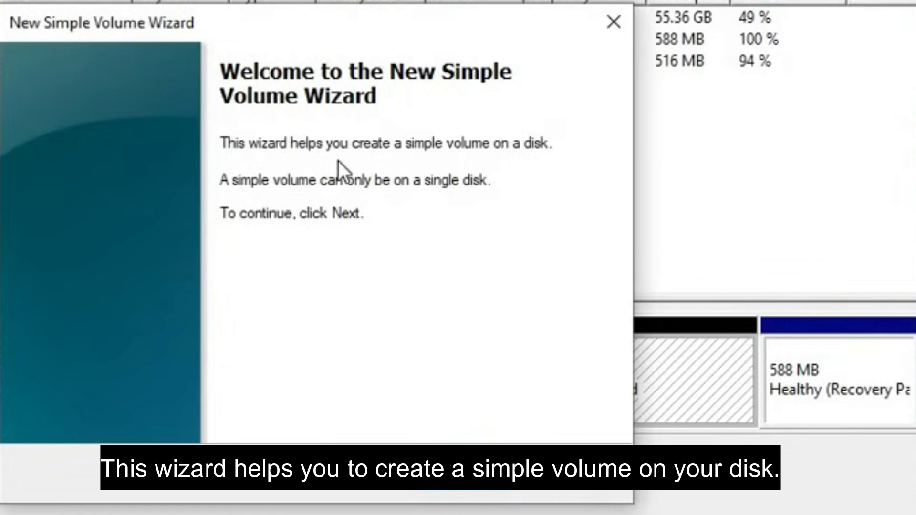
pyautogui.moveTo(537, 174)
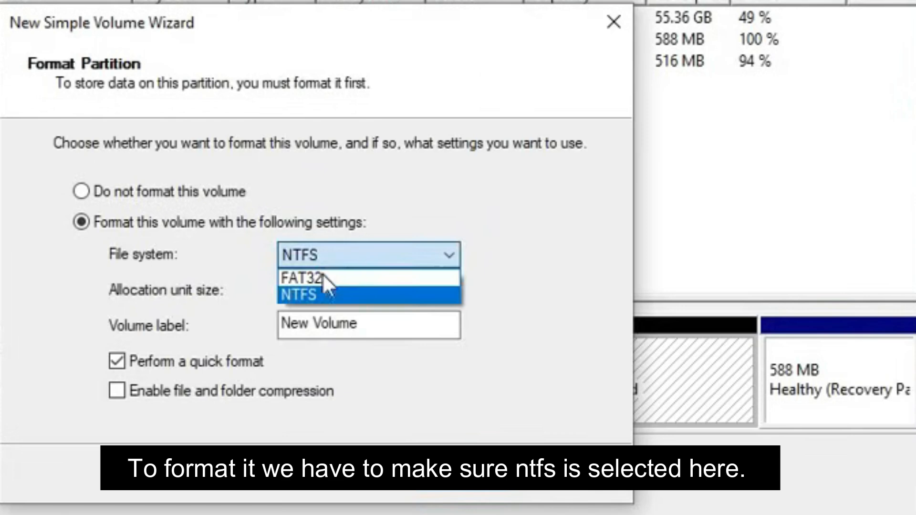
pyautogui.click(304, 278)
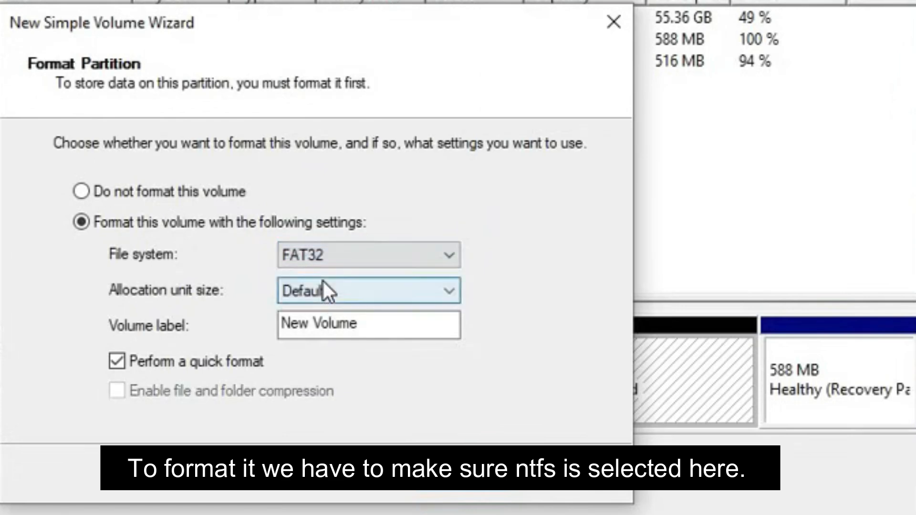
pyautogui.moveTo(351, 269)
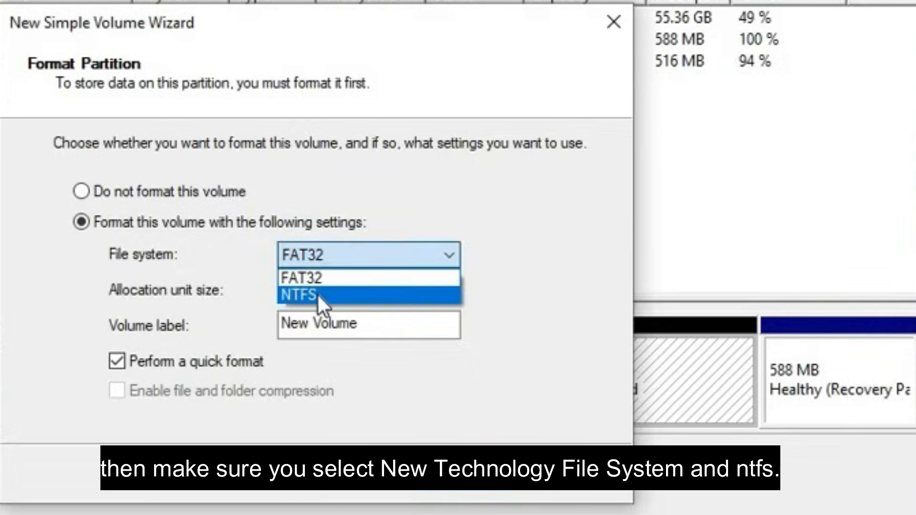
pyautogui.click(301, 295)
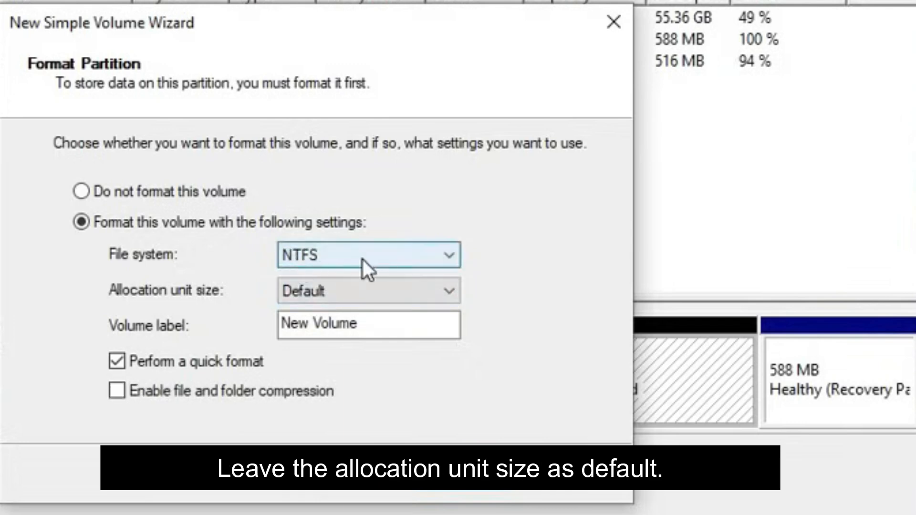
pyautogui.moveTo(360, 299)
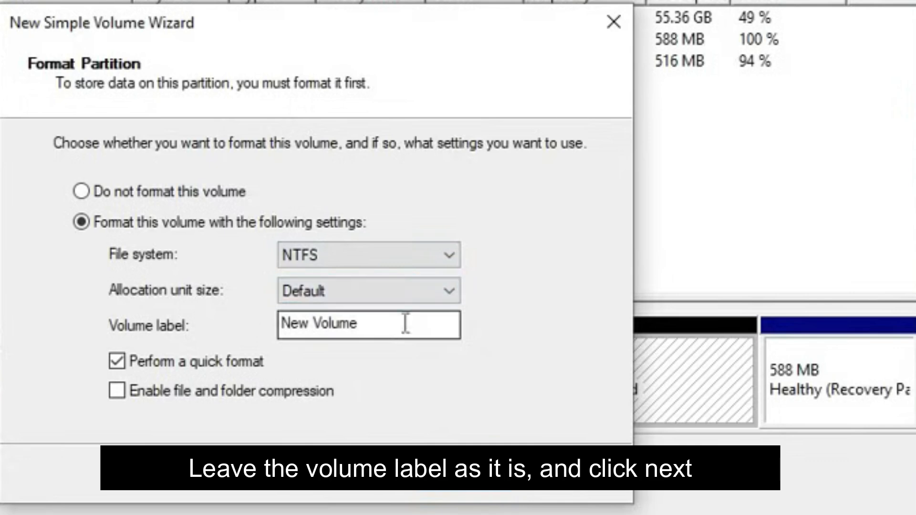
pyautogui.tripleClick(328, 324)
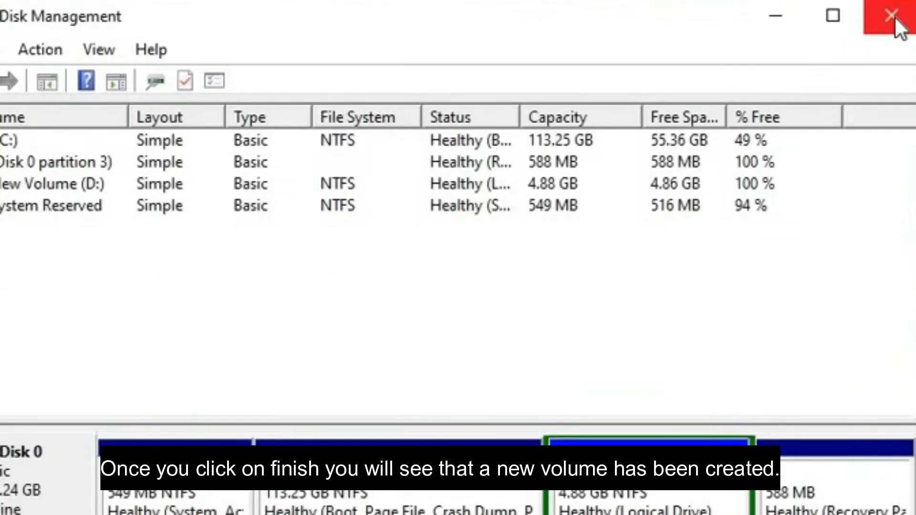
# Close Disk Management and confirm This PC lists New Volume (D:) with 4.86 GB free
pyautogui.click(884, 17)
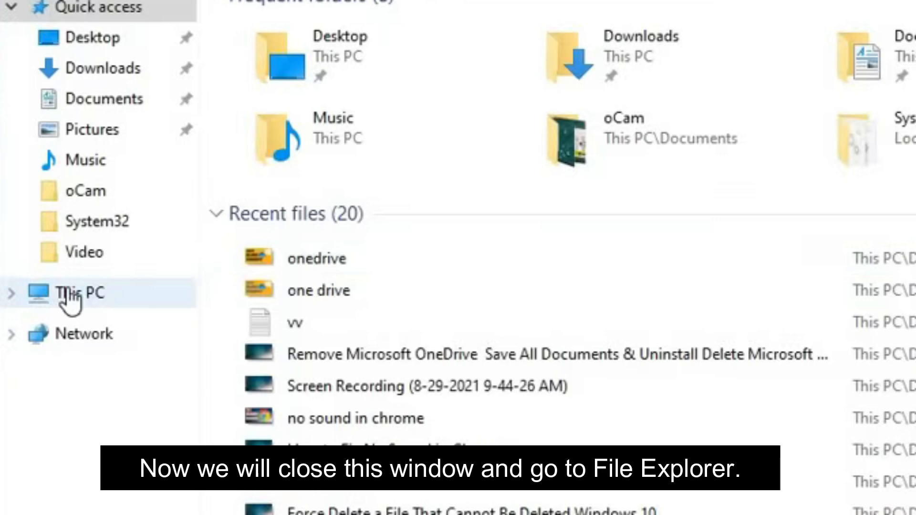
pyautogui.click(71, 293)
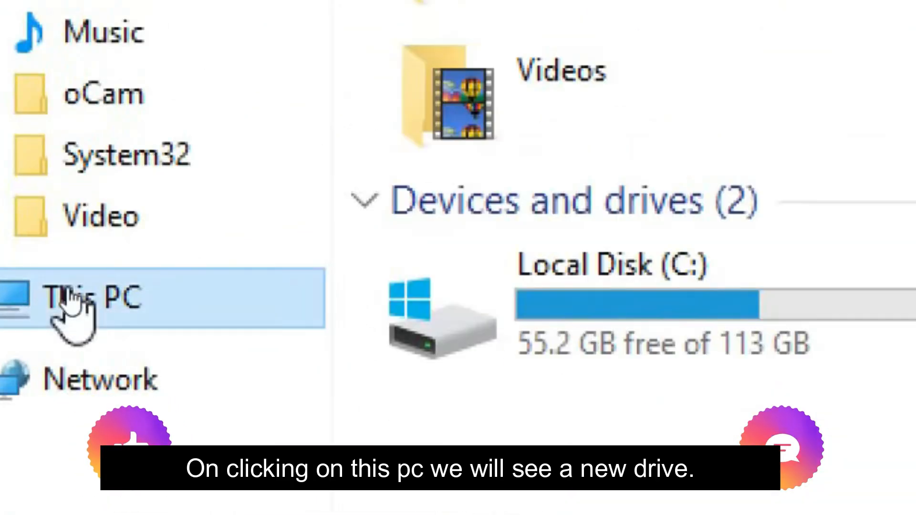
pyautogui.click(84, 300)
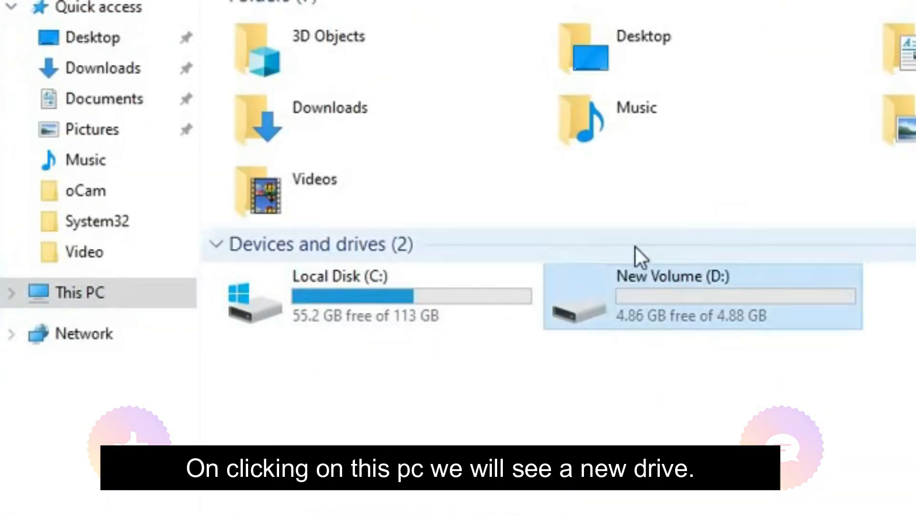